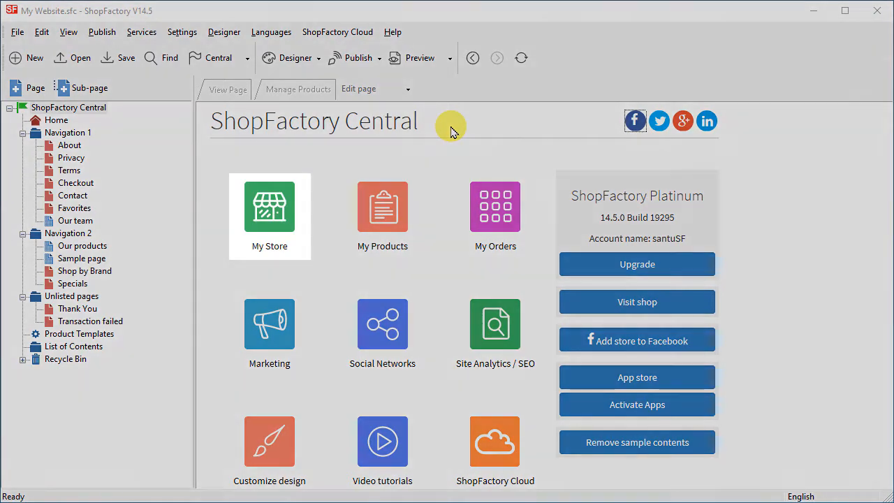
# Step: Look through the store's general settings and close them unchanged
pyautogui.click(268, 210)
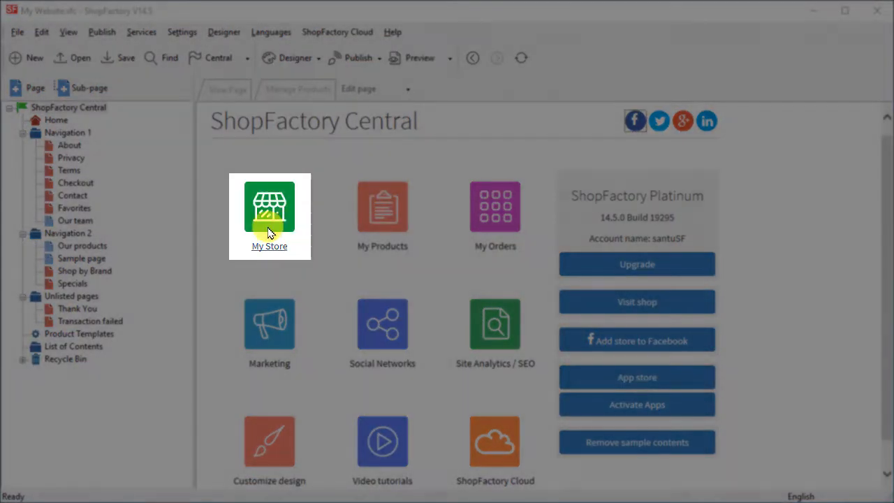
pyautogui.click(268, 210)
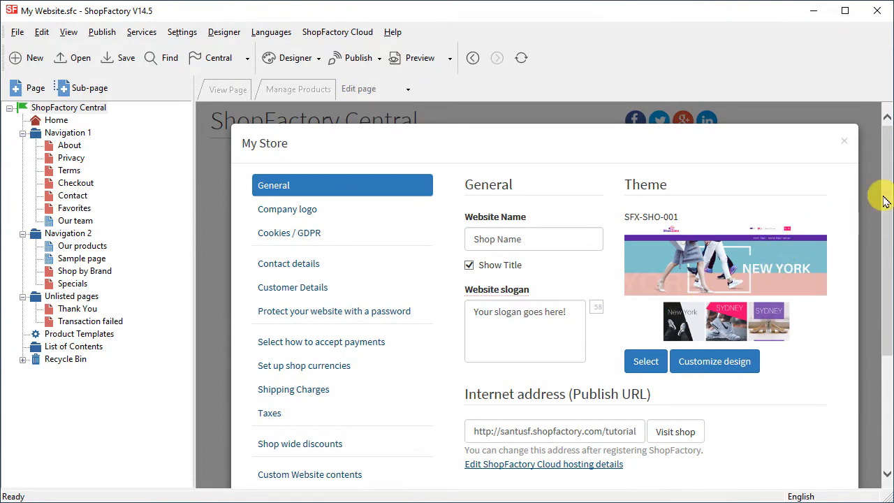
pyautogui.scroll(-3)
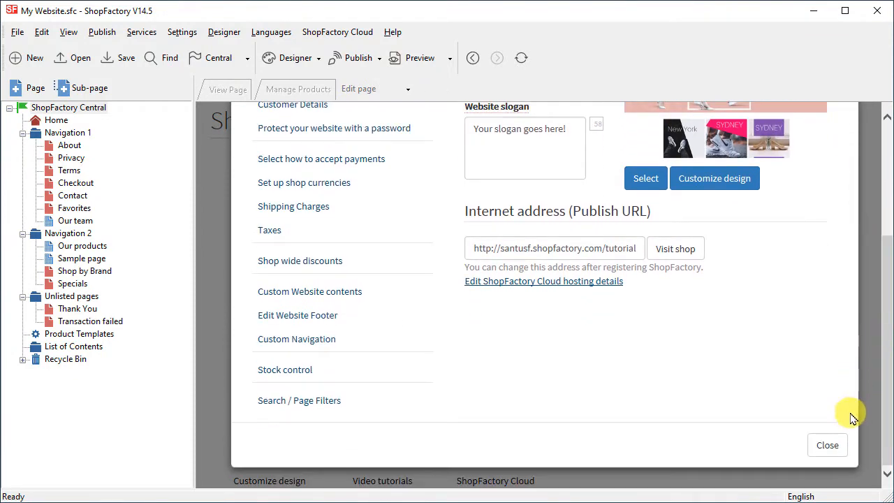
pyautogui.click(826, 444)
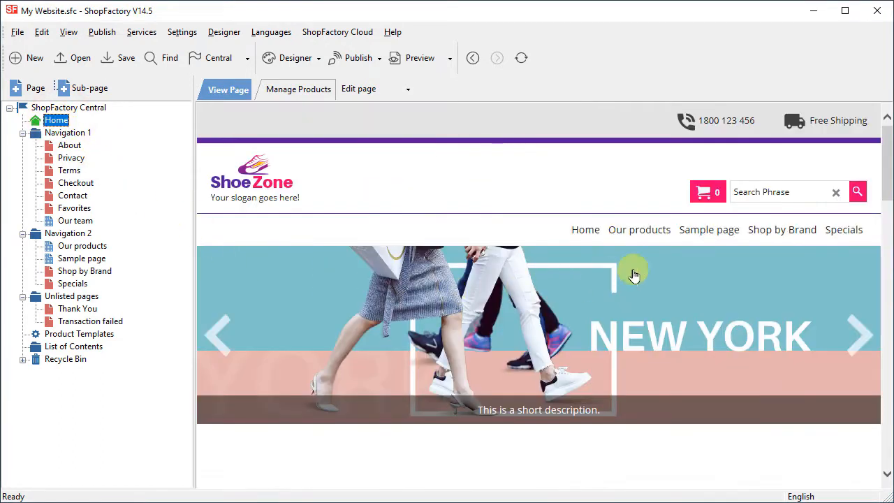
# Step: Replace the Home page's orange sample heading with the text MY WEBSITE
pyautogui.scroll(-3)
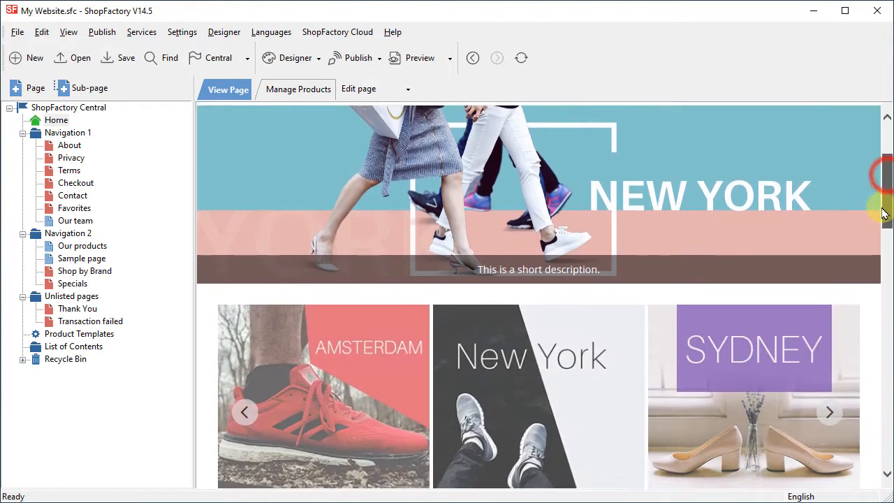
pyautogui.scroll(-3)
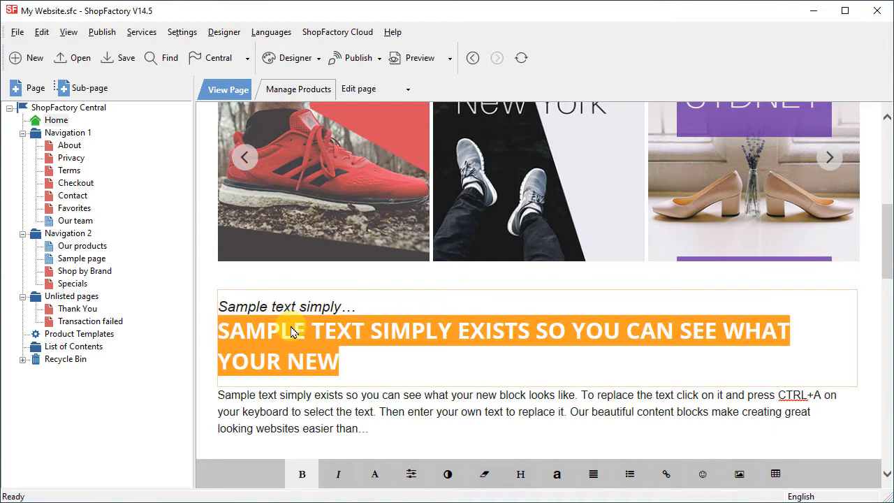
pyautogui.write('MY W')
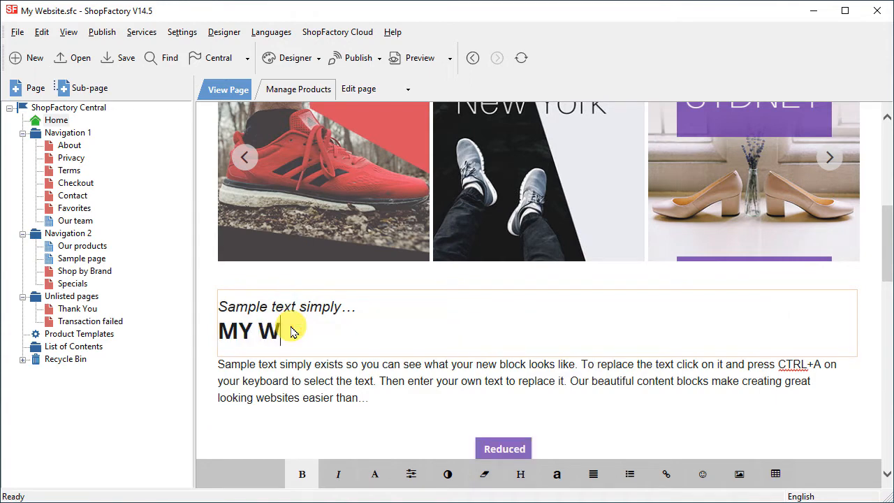
pyautogui.write('EBSITE')
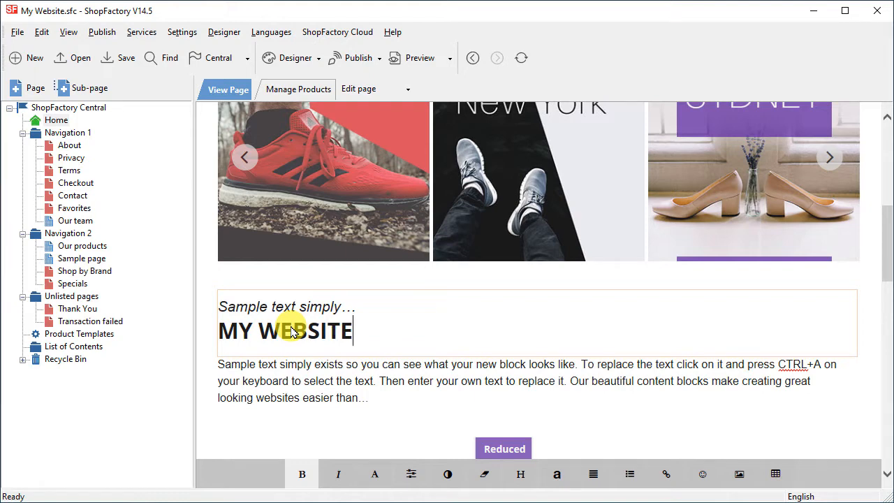
pyautogui.click(319, 59)
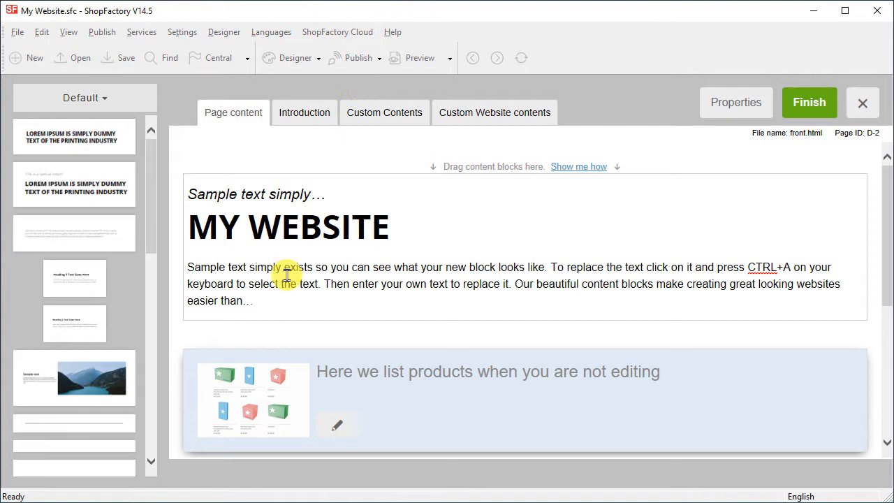
# Step: Overwrite the sample paragraph with the text 'My own text.'
pyautogui.click(286, 276)
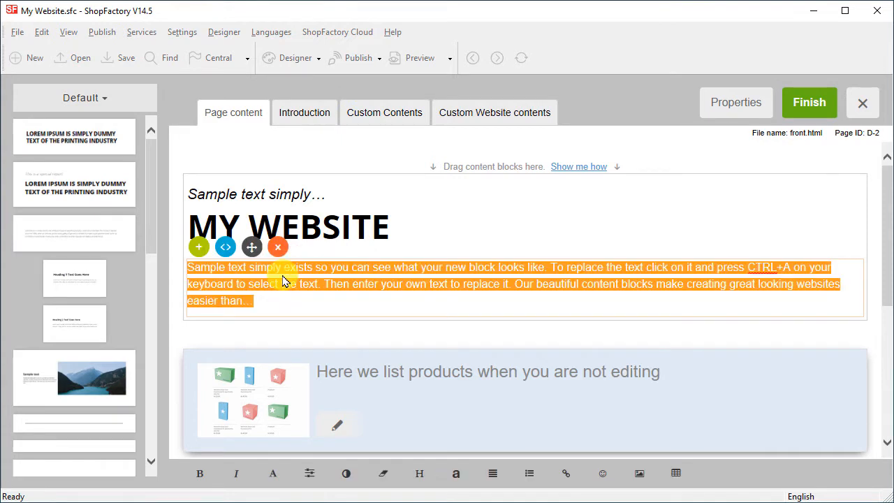
pyautogui.write('M')
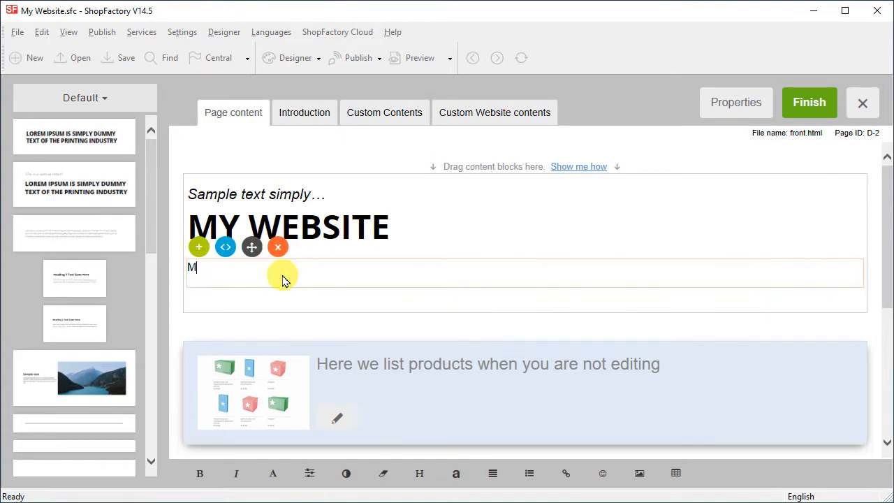
pyautogui.write('y own text')
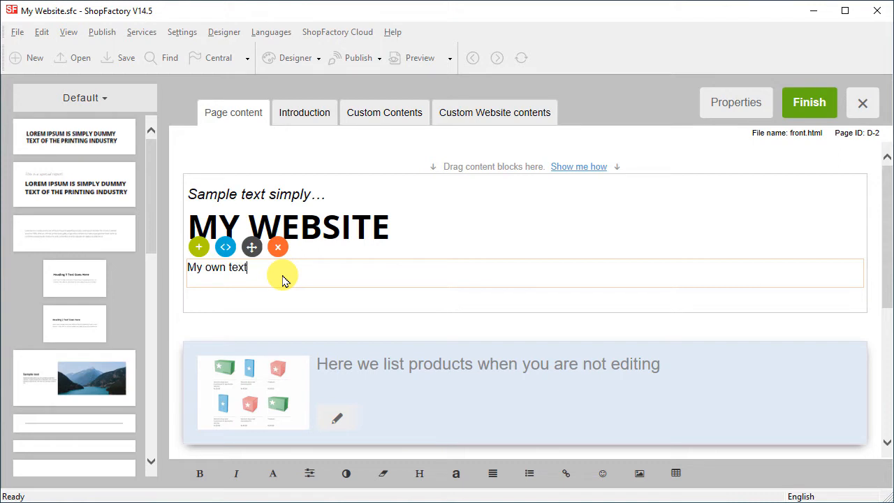
pyautogui.write('.')
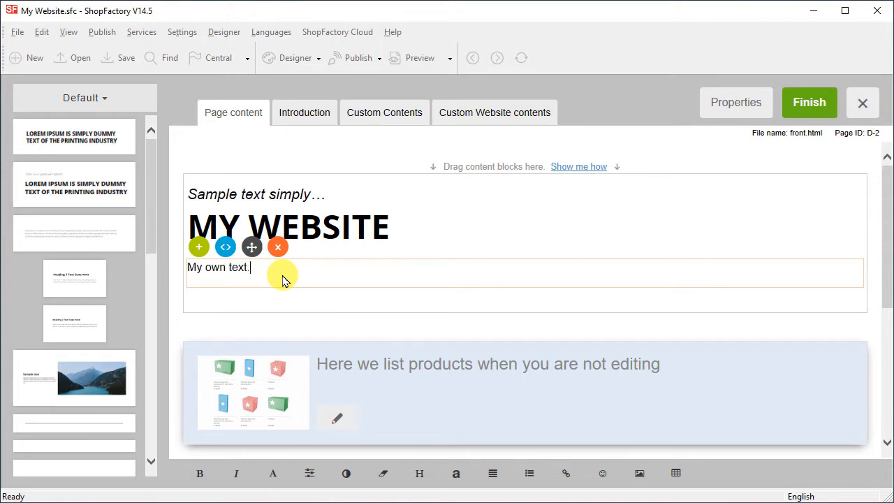
# Step: Delete the paragraph block and the MY WEBSITE heading block, confirming each removal
pyautogui.click(276, 245)
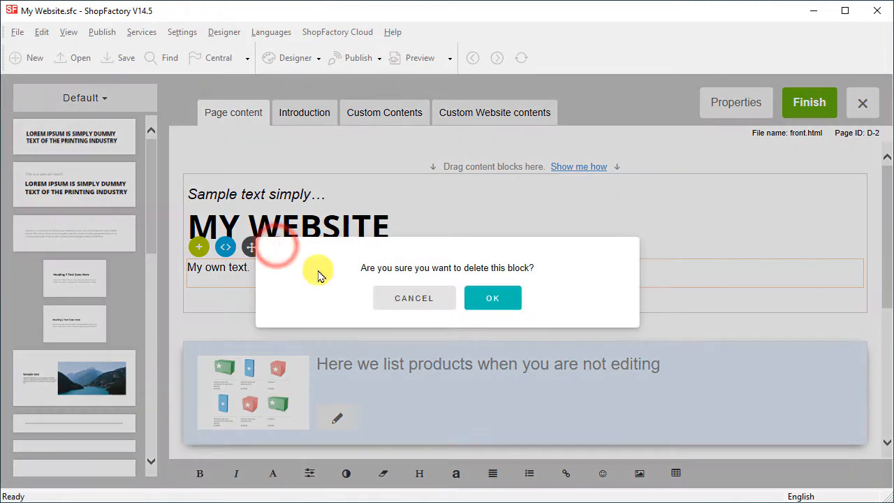
pyautogui.click(492, 297)
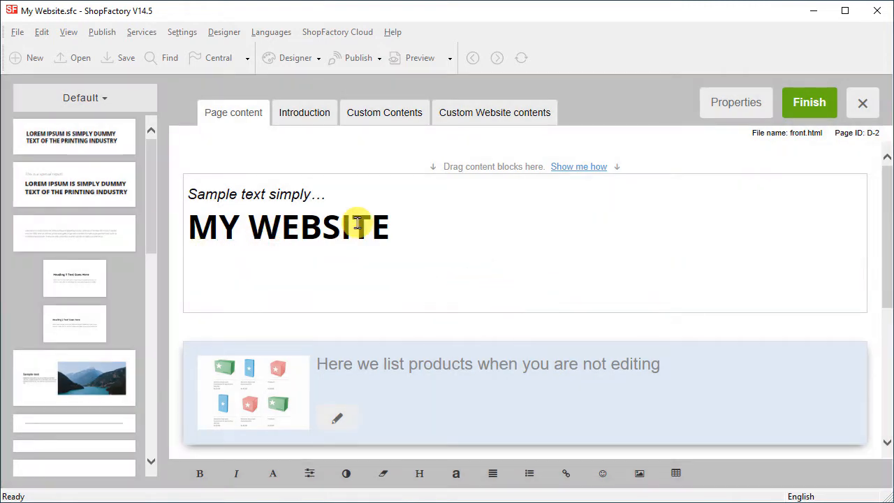
pyautogui.click(276, 164)
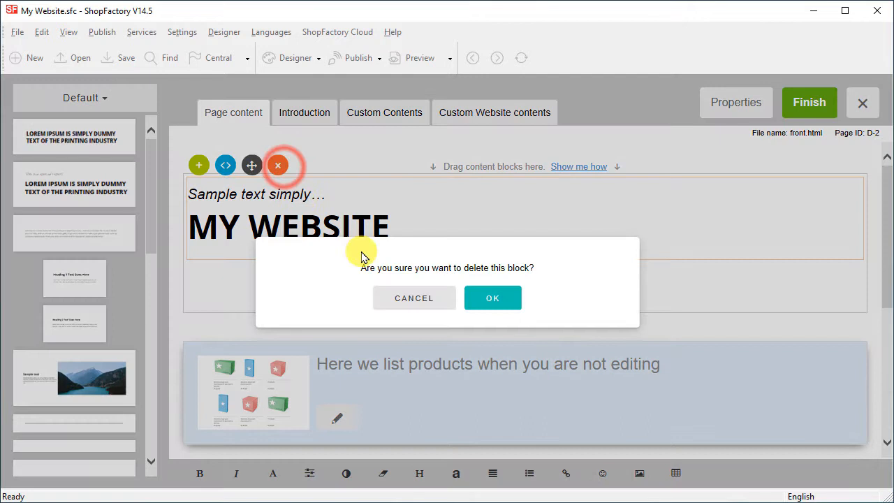
pyautogui.click(492, 297)
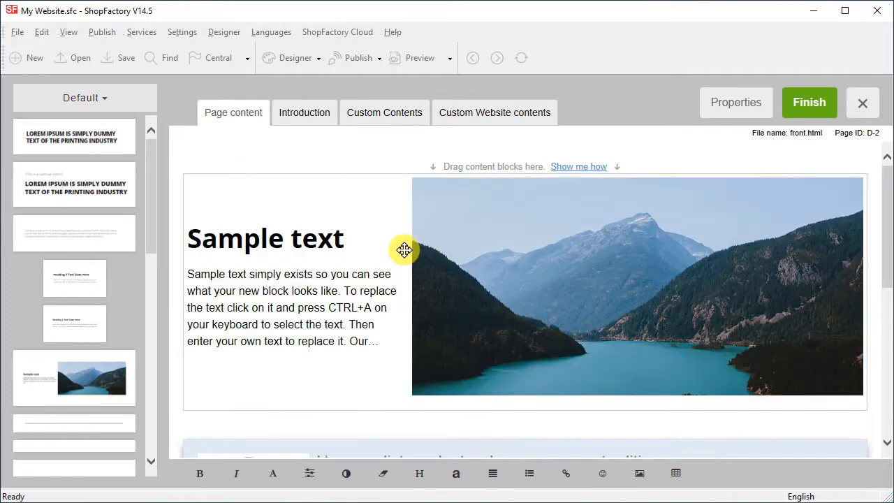
pyautogui.moveTo(639, 233)
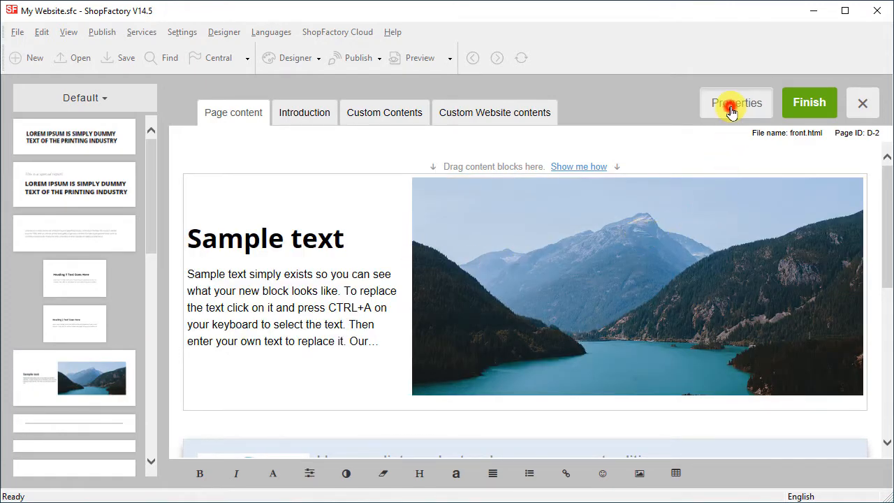
# Step: Check the Home page properties unchanged, then finish editing to see the ShoeZone storefront preview
pyautogui.click(734, 103)
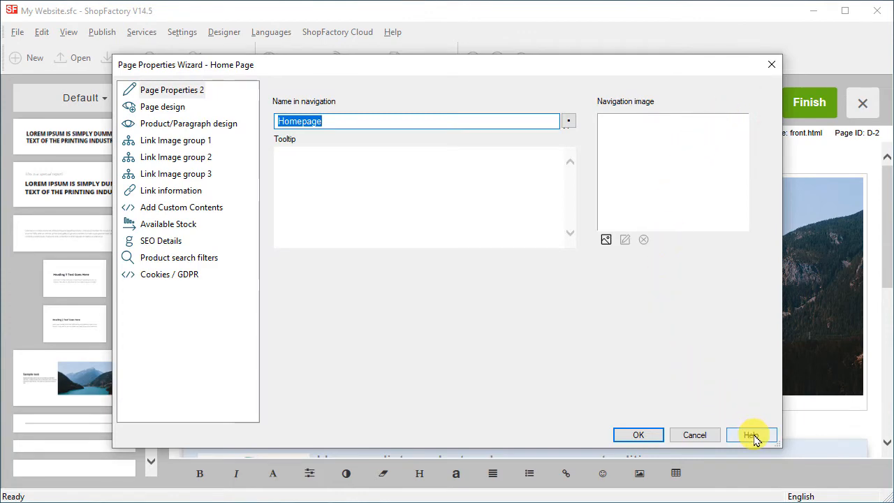
pyautogui.click(694, 434)
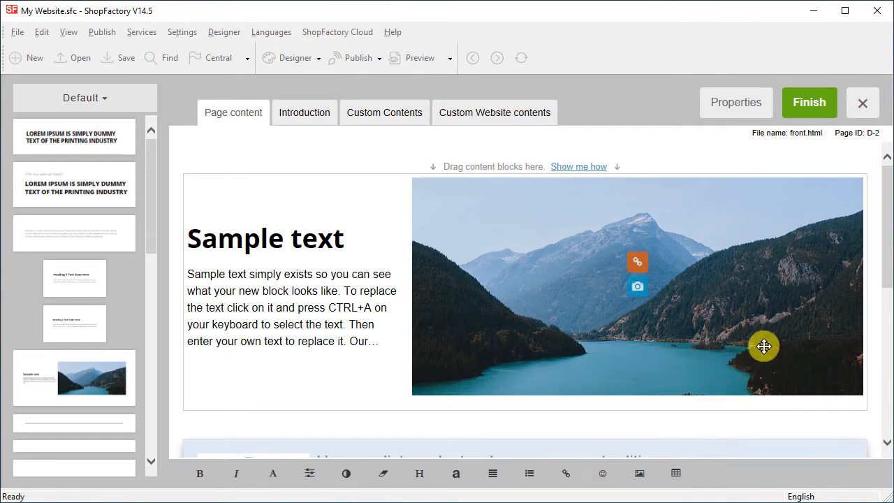
pyautogui.click(808, 102)
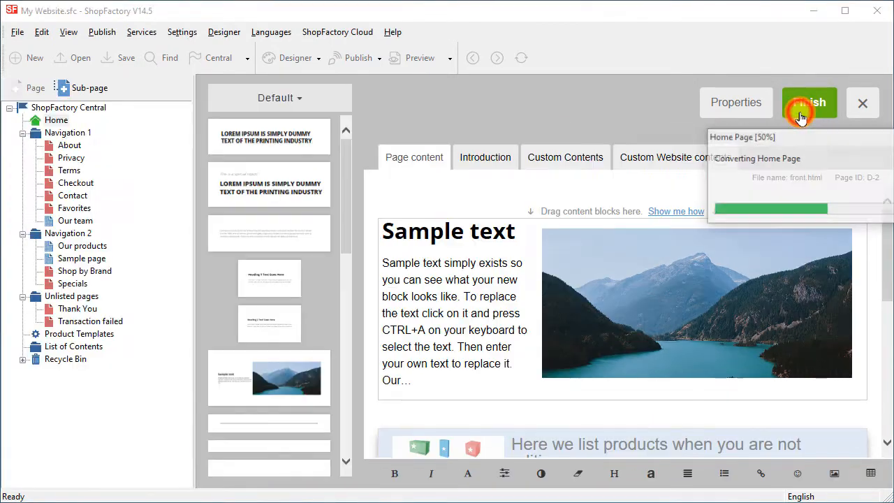
pyautogui.click(808, 102)
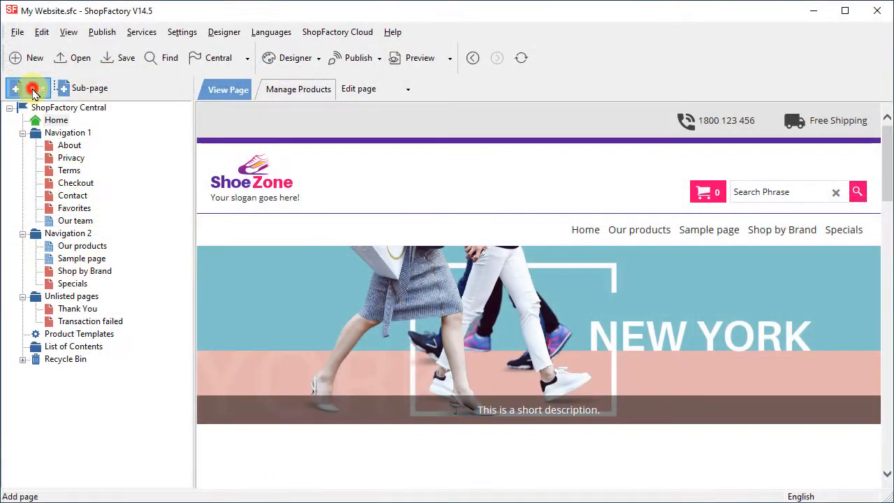
# Step: Create Page 6 with a sample heading-and-text block and finish its editor
pyautogui.click(16, 88)
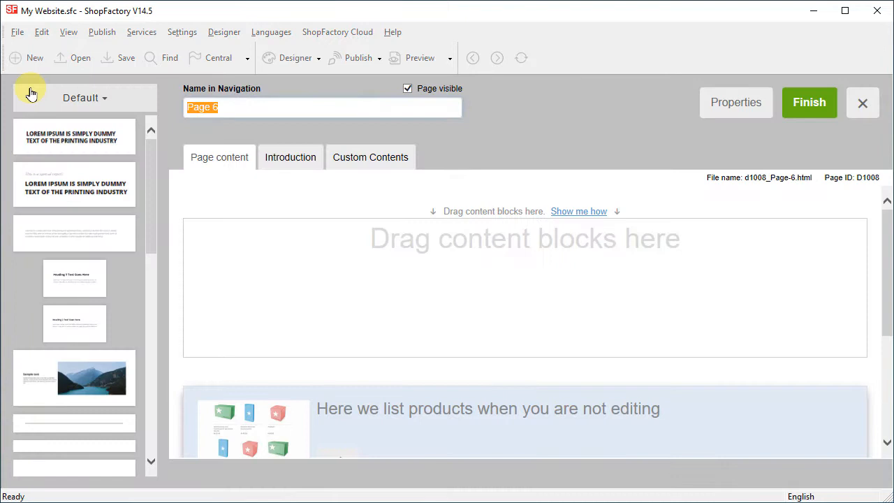
pyautogui.moveTo(58, 169)
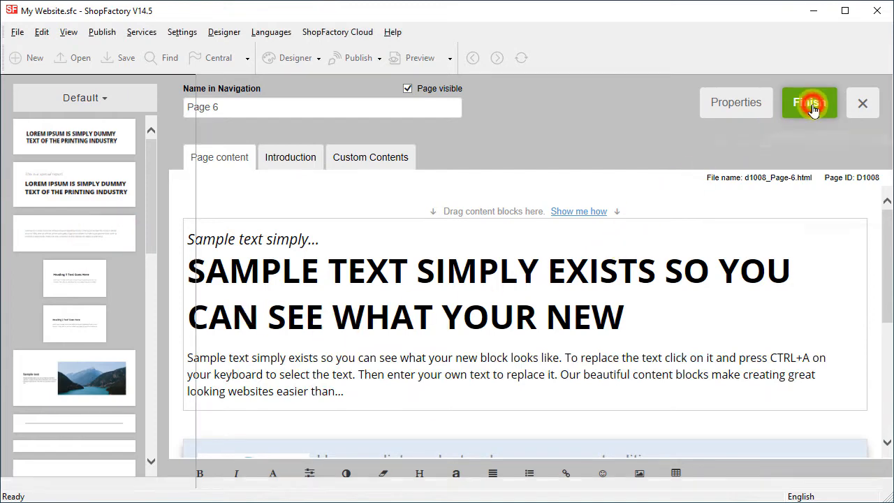
pyautogui.click(808, 104)
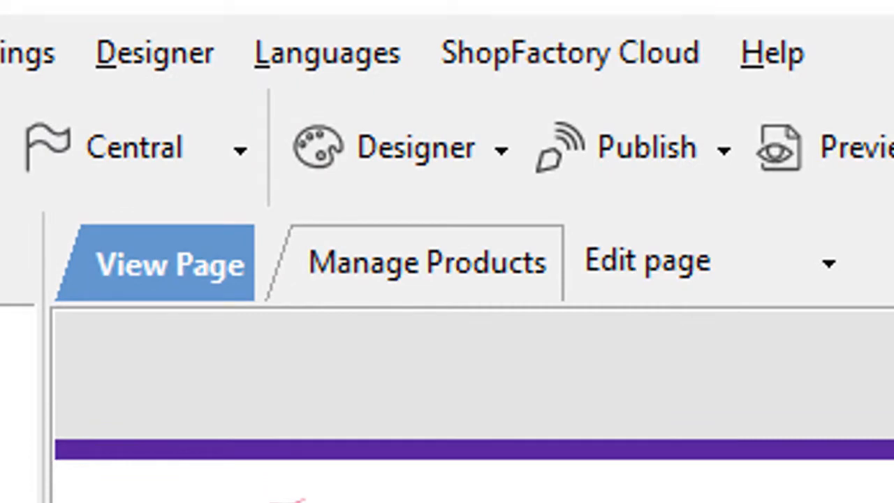
# Step: Add a new product to Page 6's product list priced 10.00
pyautogui.click(426, 262)
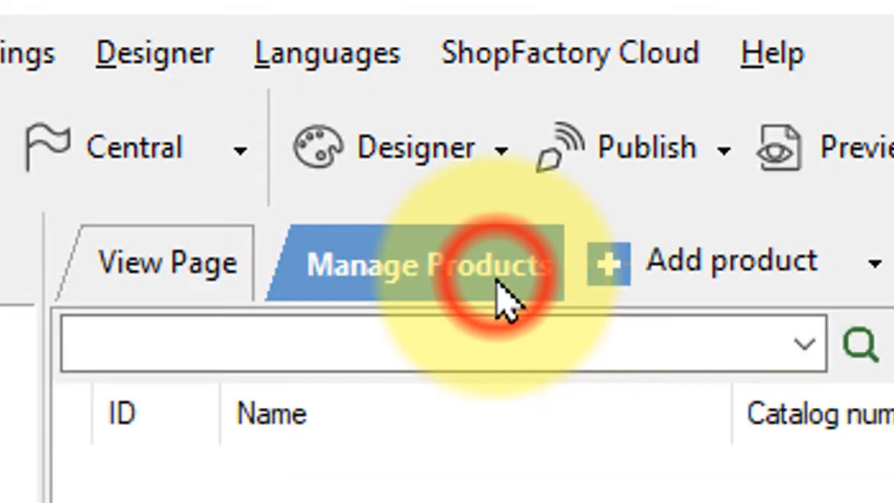
pyautogui.click(299, 89)
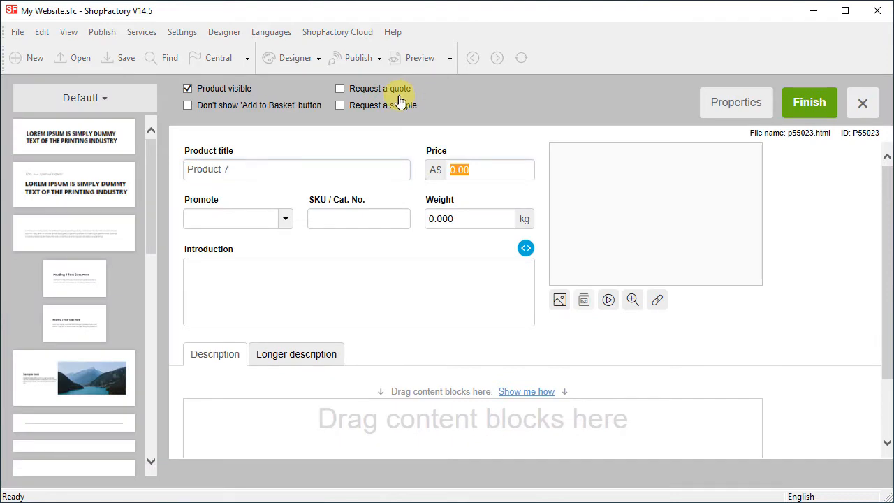
pyautogui.write('10.00')
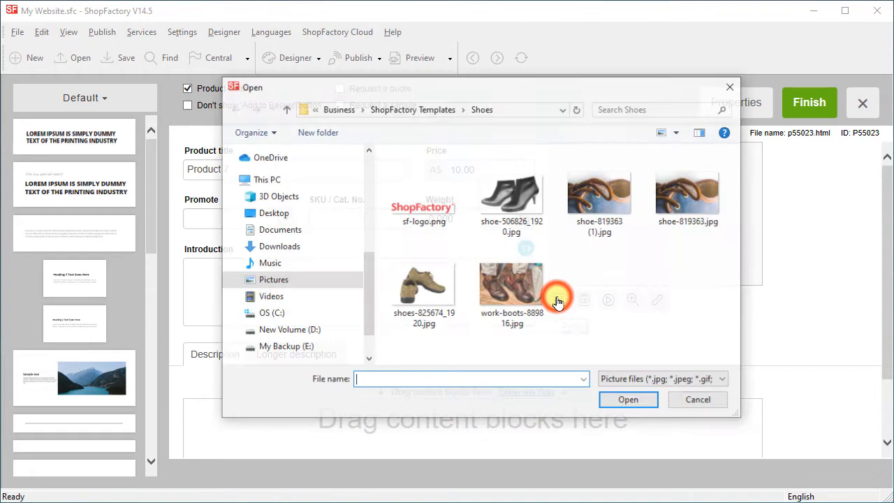
# Step: Give Product 7 the black ankle boot photo and finish to list it under Manage Products
pyautogui.click(511, 193)
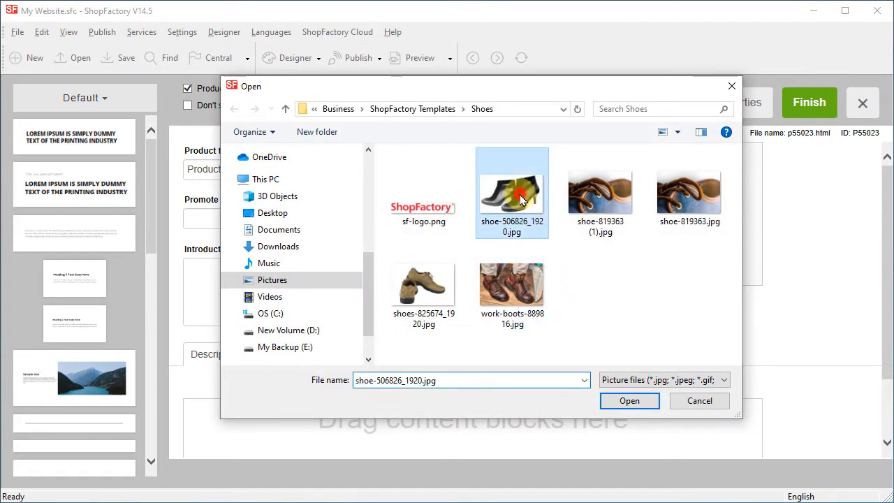
pyautogui.click(629, 399)
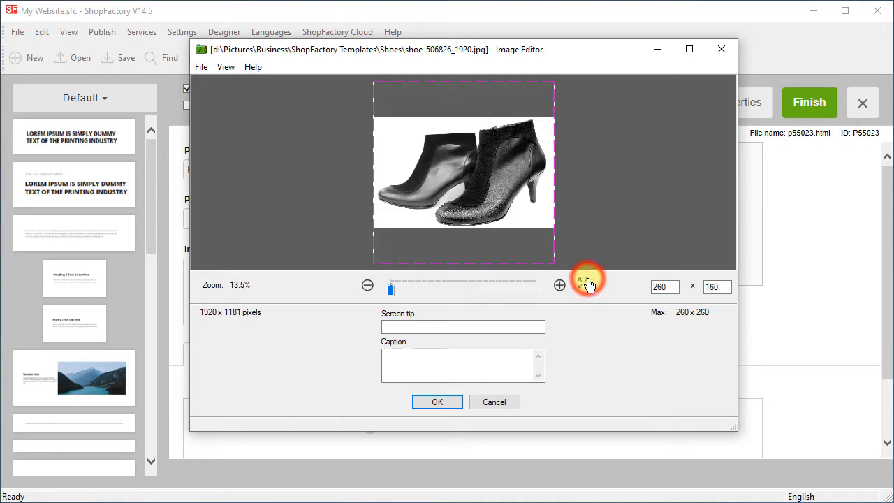
pyautogui.click(437, 402)
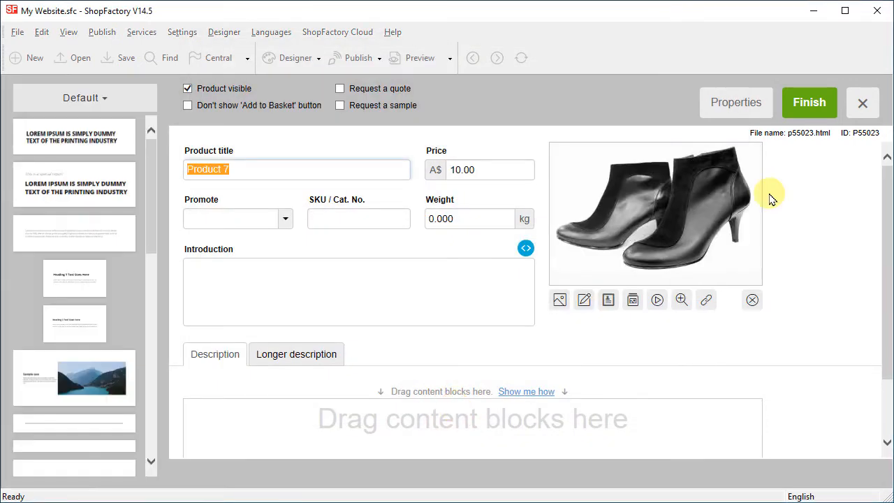
pyautogui.moveTo(777, 187)
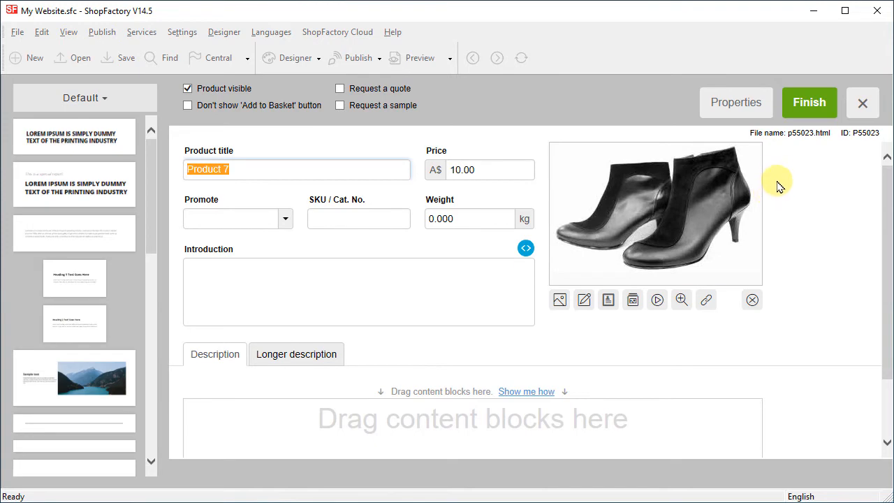
pyautogui.click(734, 103)
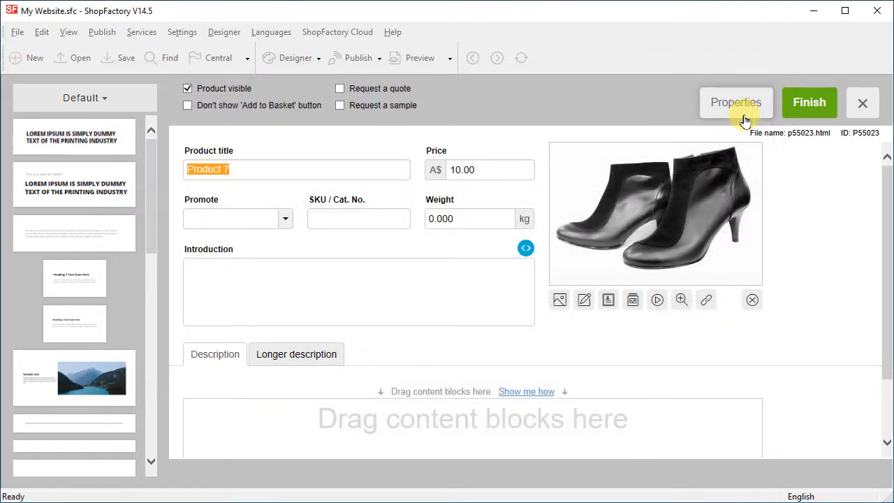
pyautogui.click(809, 101)
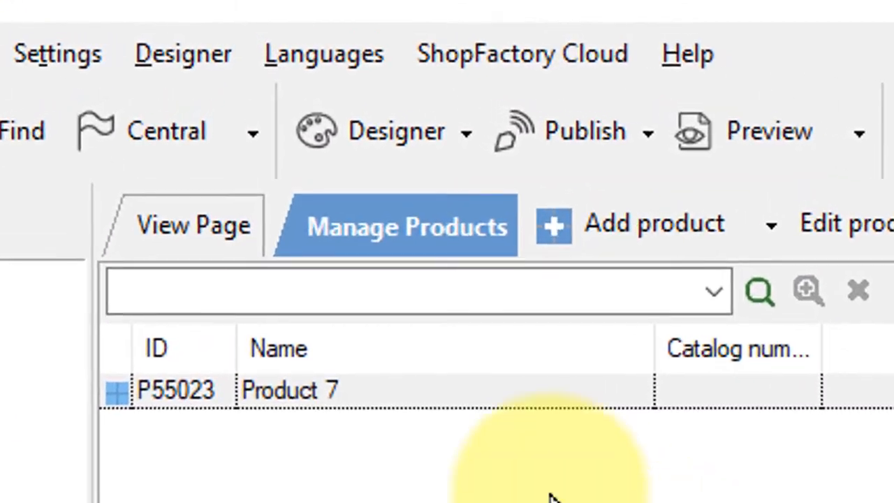
pyautogui.moveTo(193, 224)
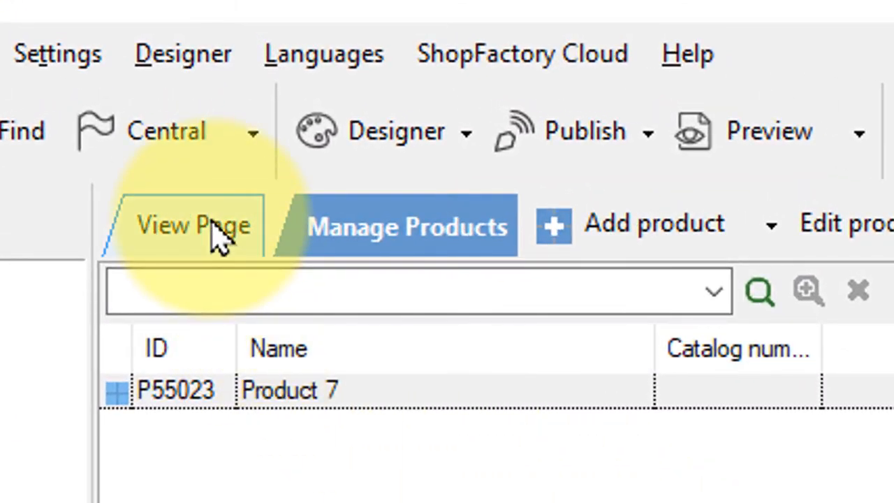
# Step: View Page 6 showing Product 7 with its boot photo and A$ 10.00 price under the sample text
pyautogui.click(193, 225)
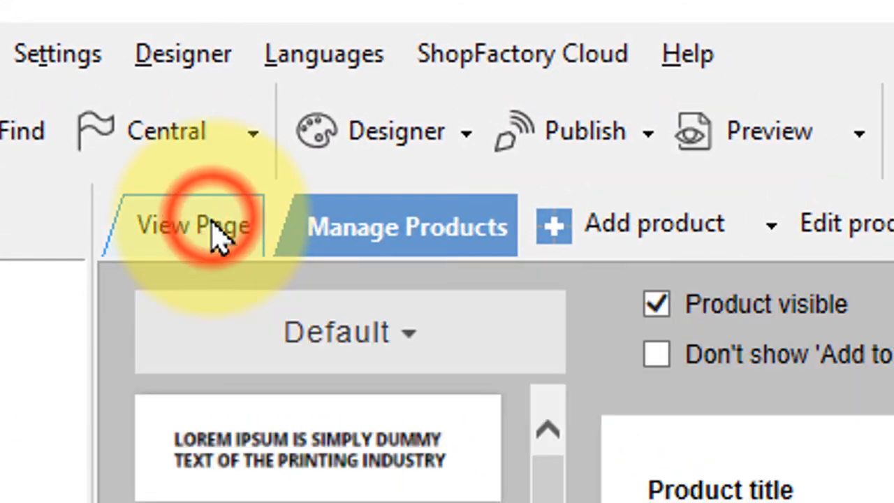
pyautogui.click(217, 89)
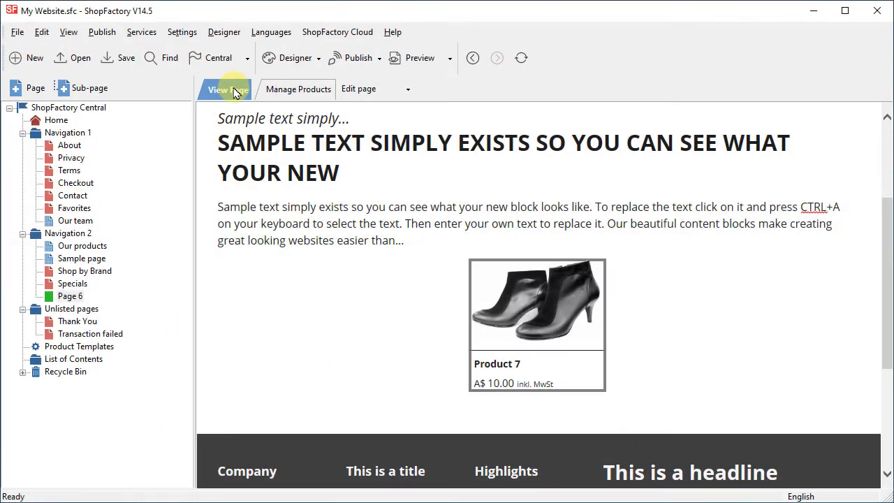
pyautogui.click(17, 32)
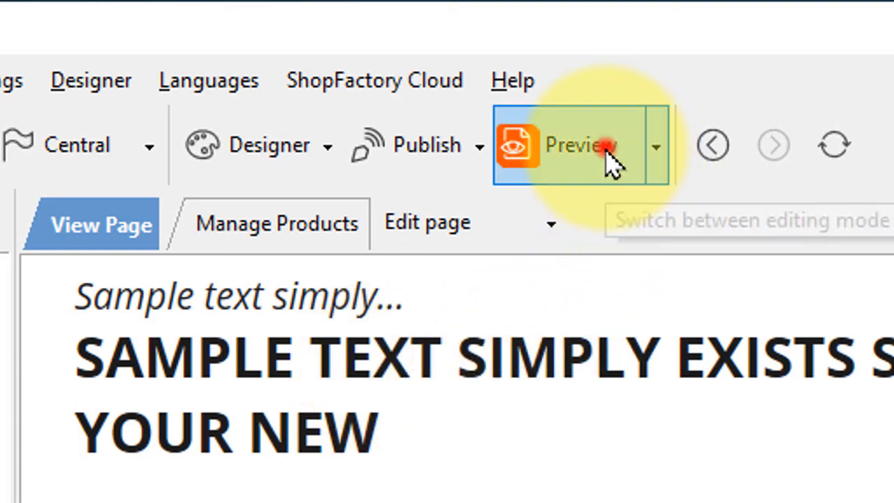
# Step: Preview the store as a visitor sees it, then return to editing mode
pyautogui.click(579, 144)
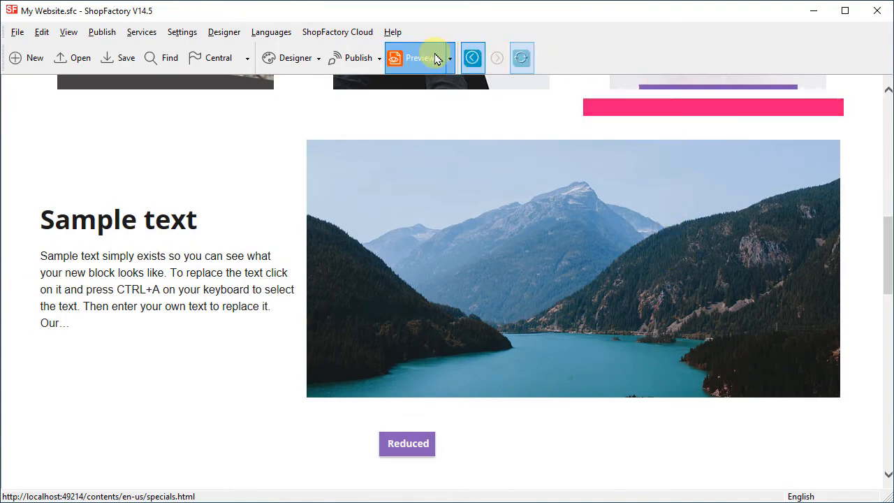
pyautogui.click(419, 57)
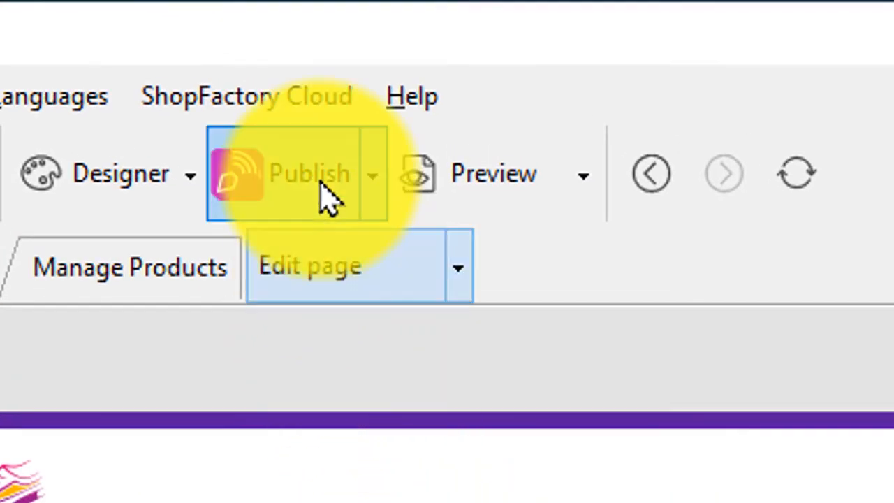
# Step: Choose Publish your website on the Net to bring up the Publish window
pyautogui.click(310, 173)
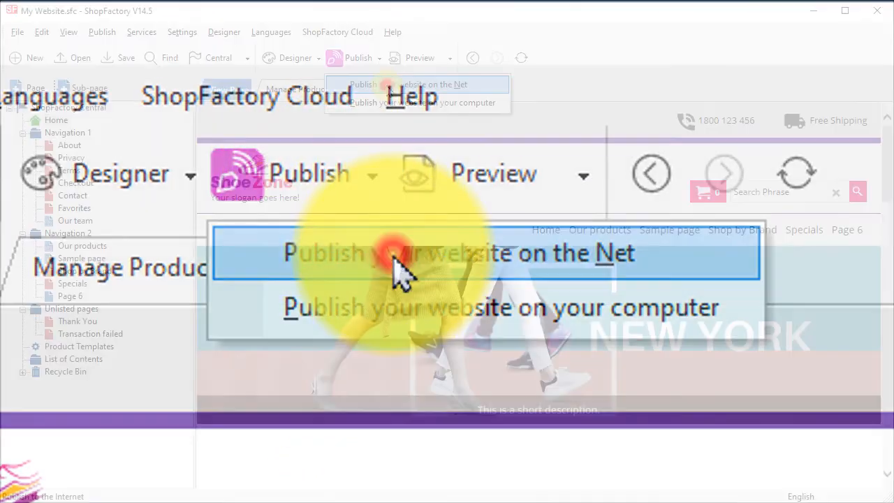
pyautogui.click(395, 253)
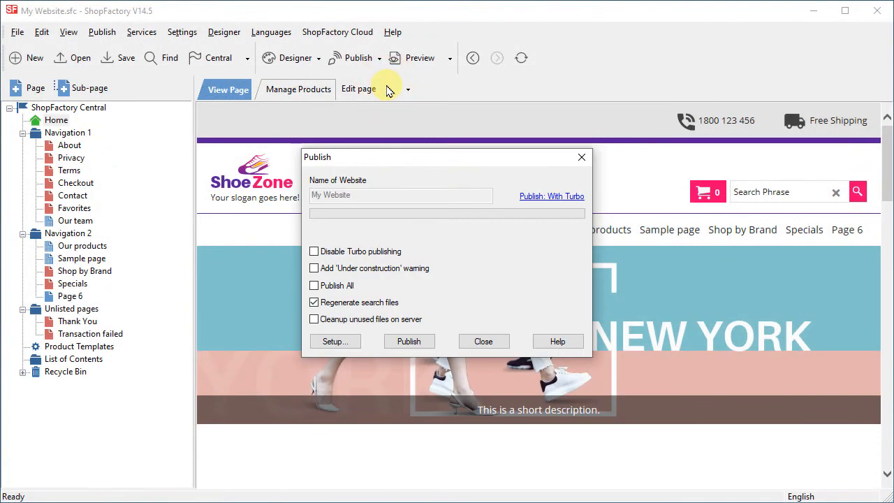